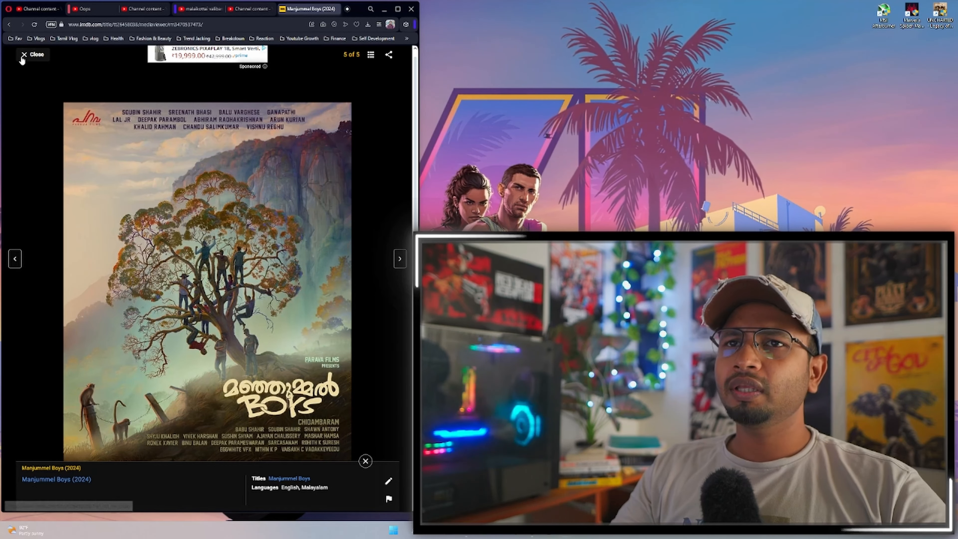
Close the poster gallery and move down the Manjummel Boys title page to its Top cast list.
left_click(33, 54)
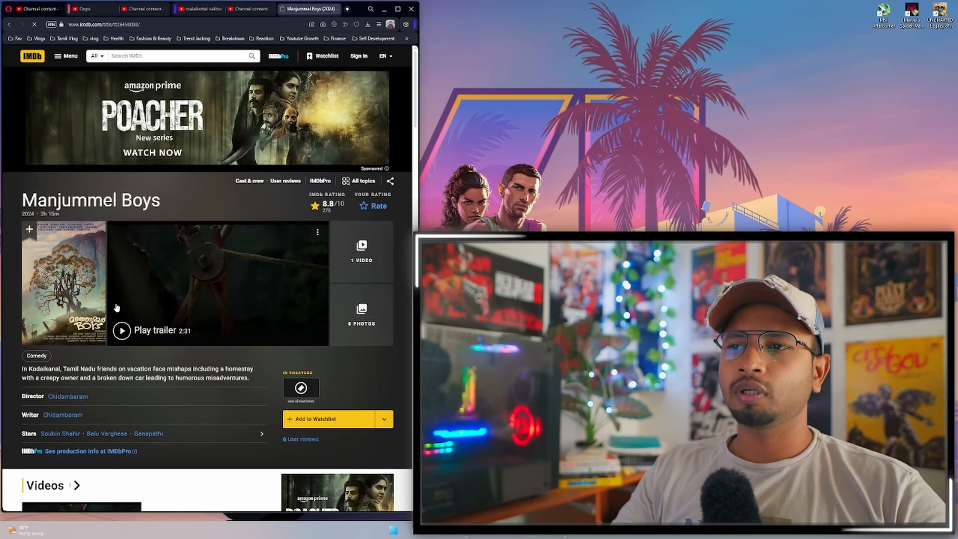
scroll("down", 3)
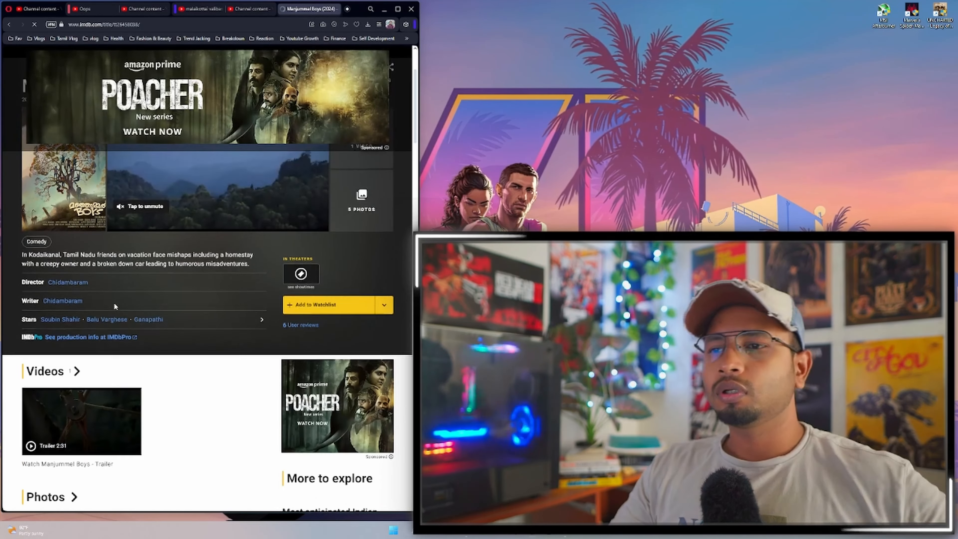
scroll("down", 3)
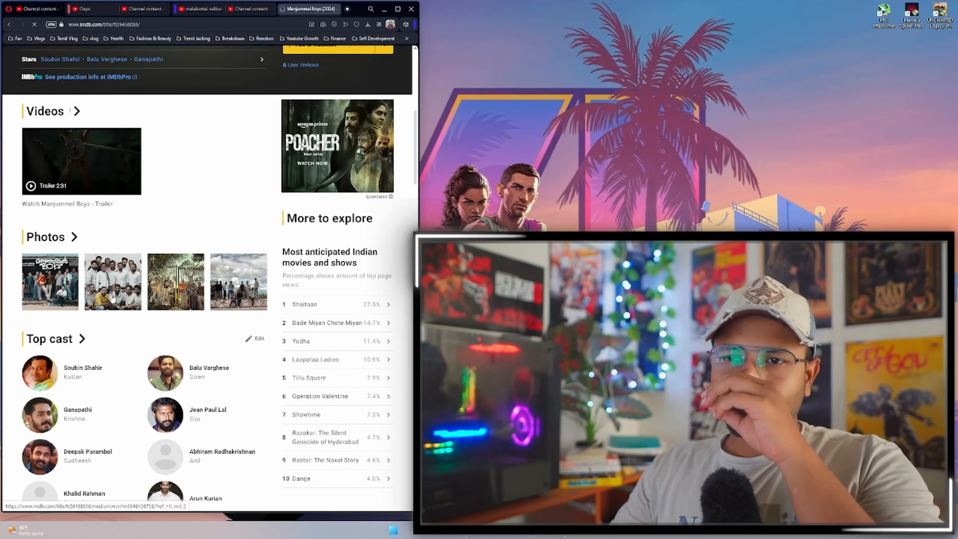
scroll("down", 3)
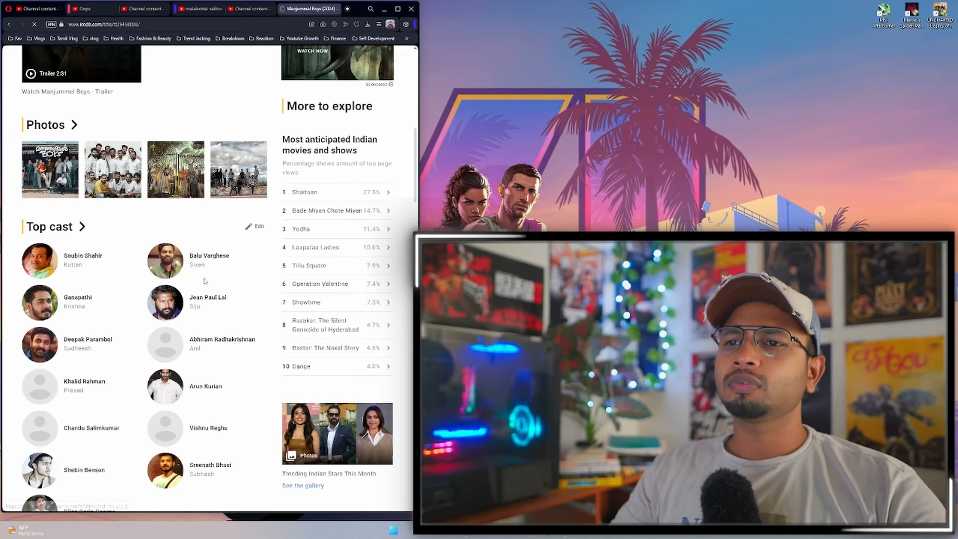
scroll("down", 3)
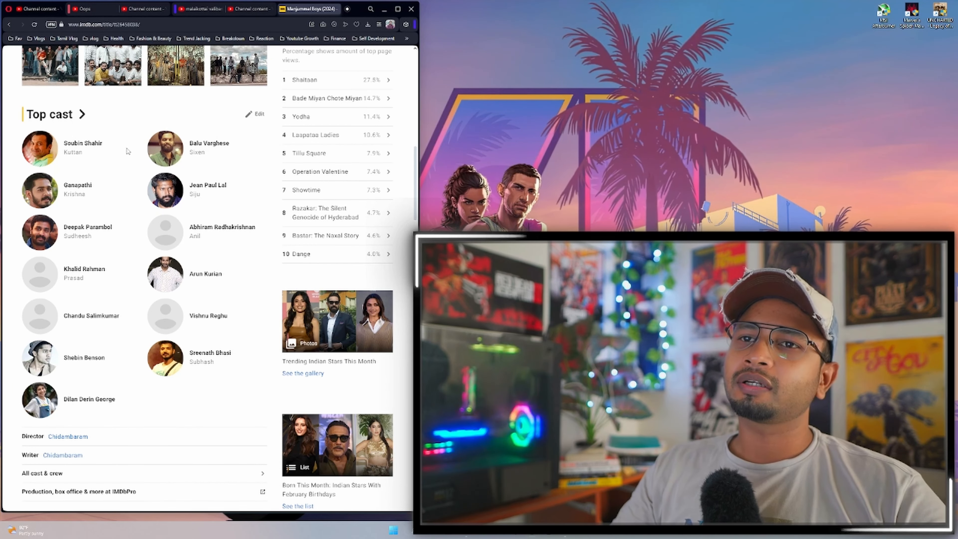
mouse_move(73, 153)
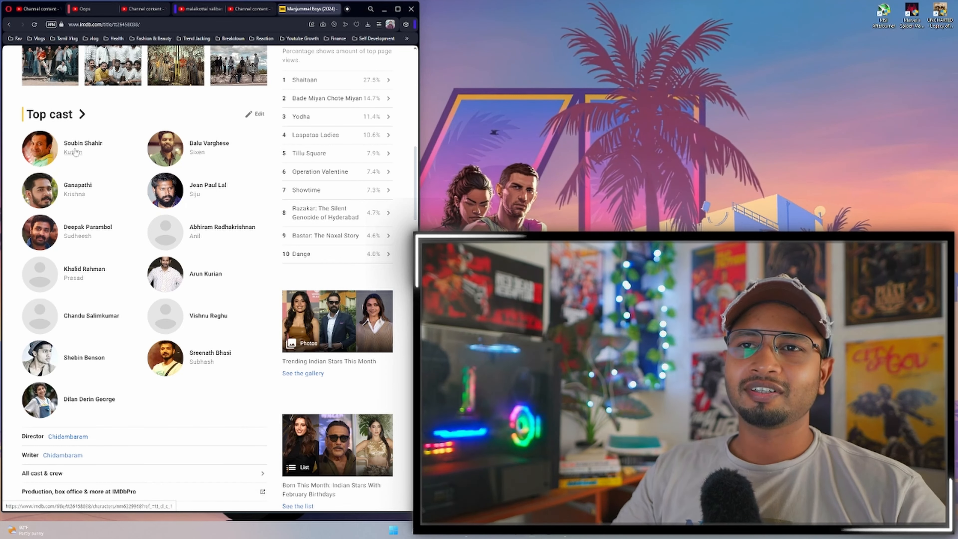
double_click(82, 143)
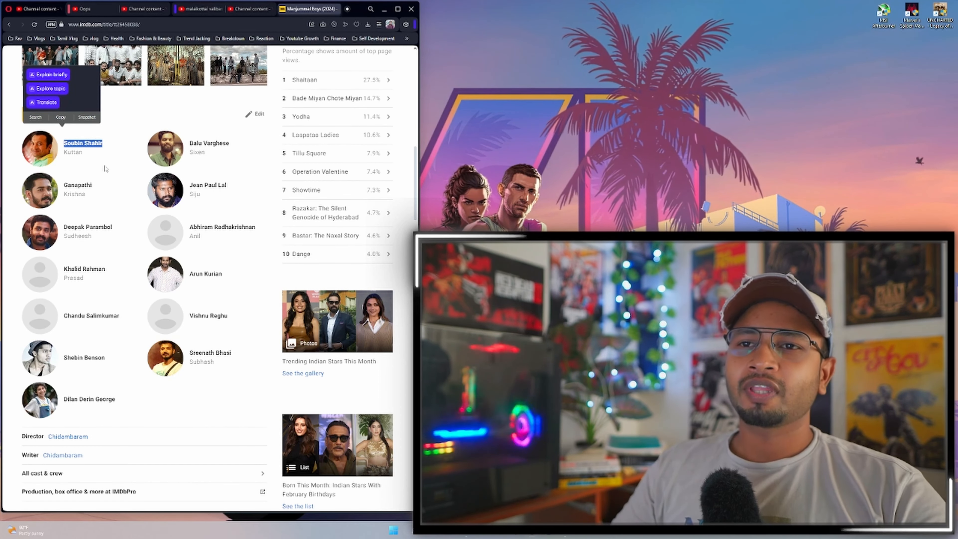
scroll("down", 3)
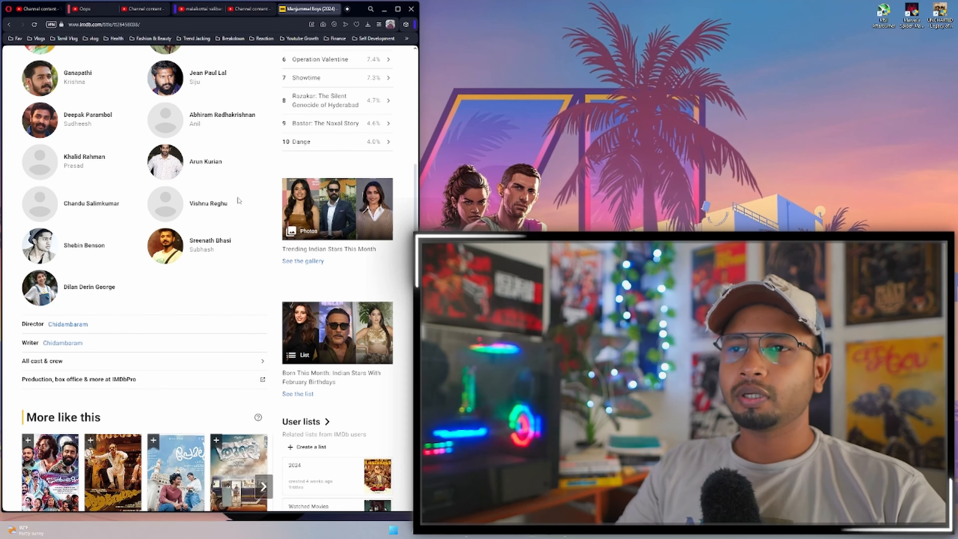
scroll("down", 3)
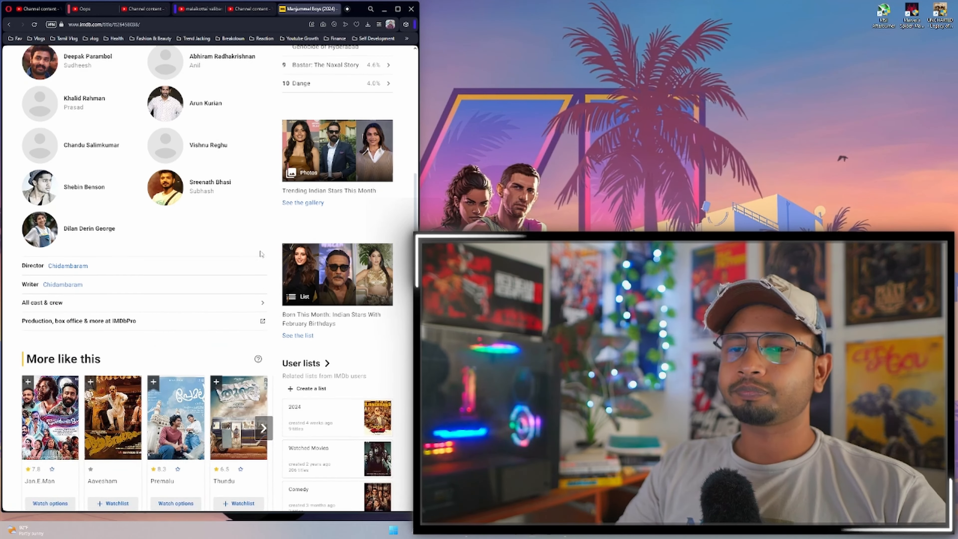
scroll("down", 3)
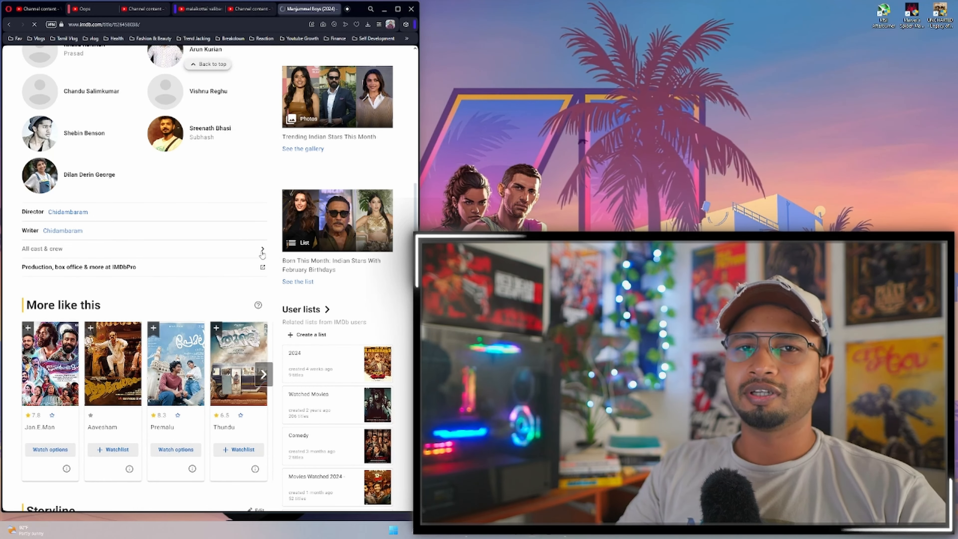
Follow the All cast & crew link to the Manjummel Boys Full Cast & Crew page.
left_click(41, 248)
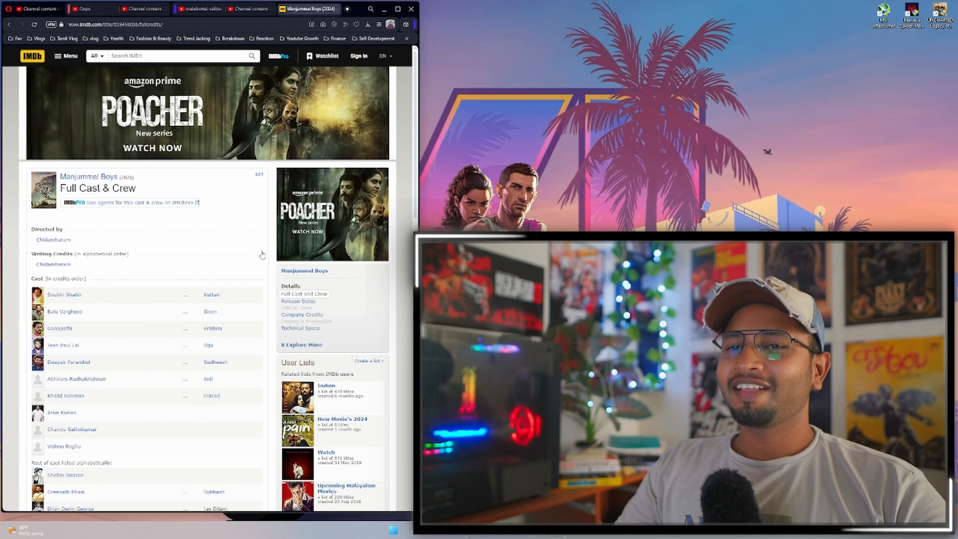
Move down the credits to the Produced by, Music by Sushin Shyam, Cinematography and Editing sections.
scroll("down", 3)
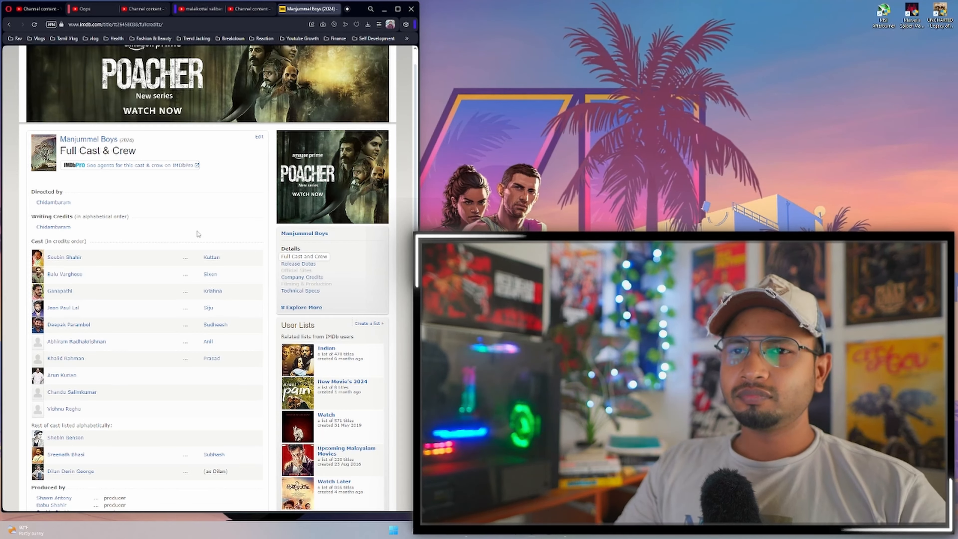
scroll("down", 3)
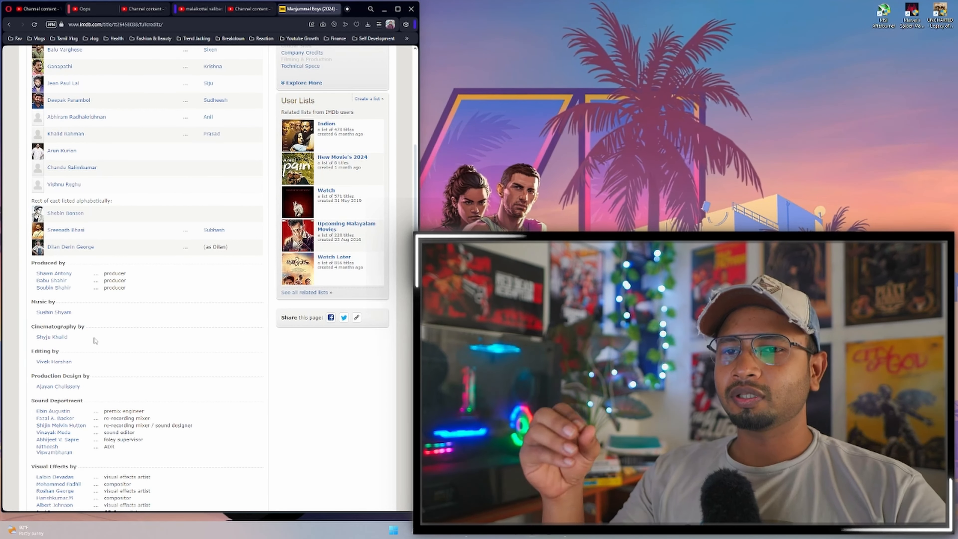
scroll("down", 3)
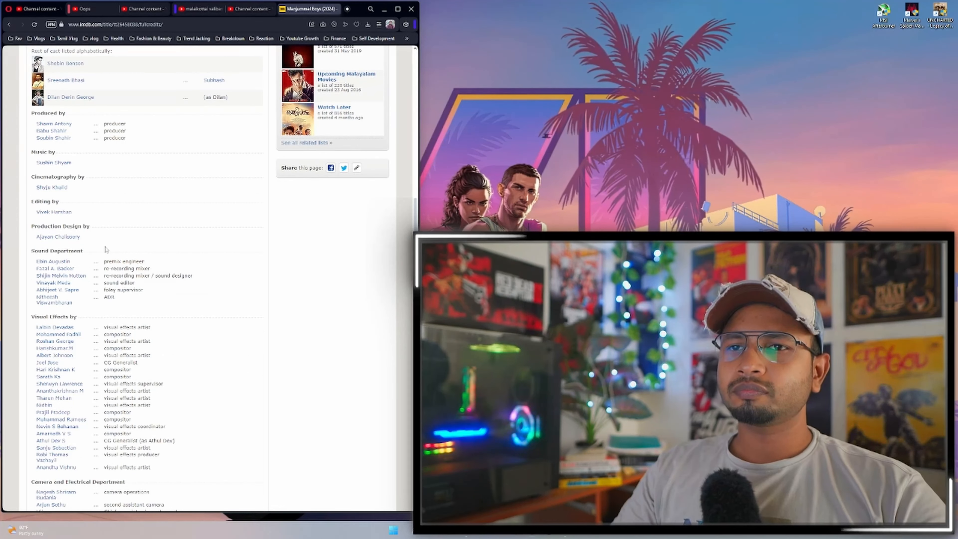
mouse_move(84, 215)
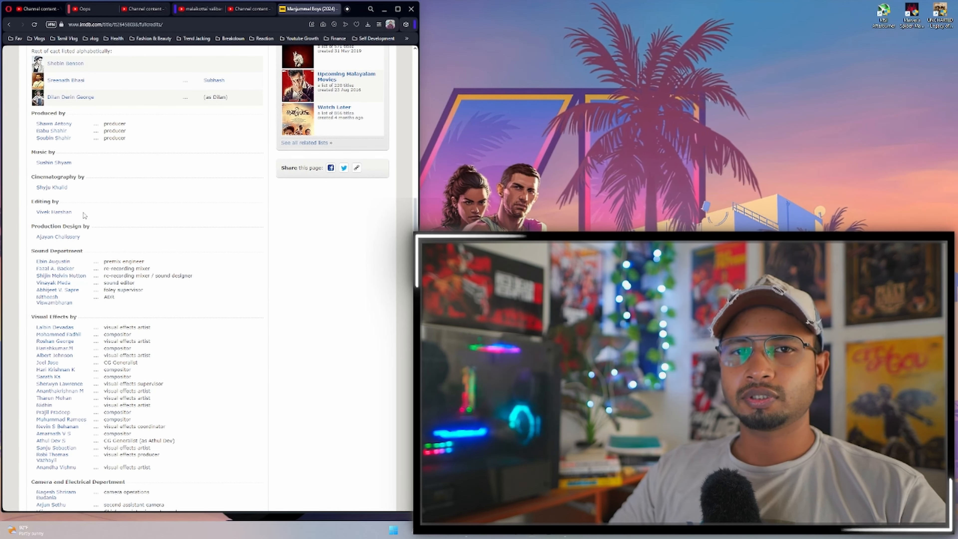
scroll("up", 3)
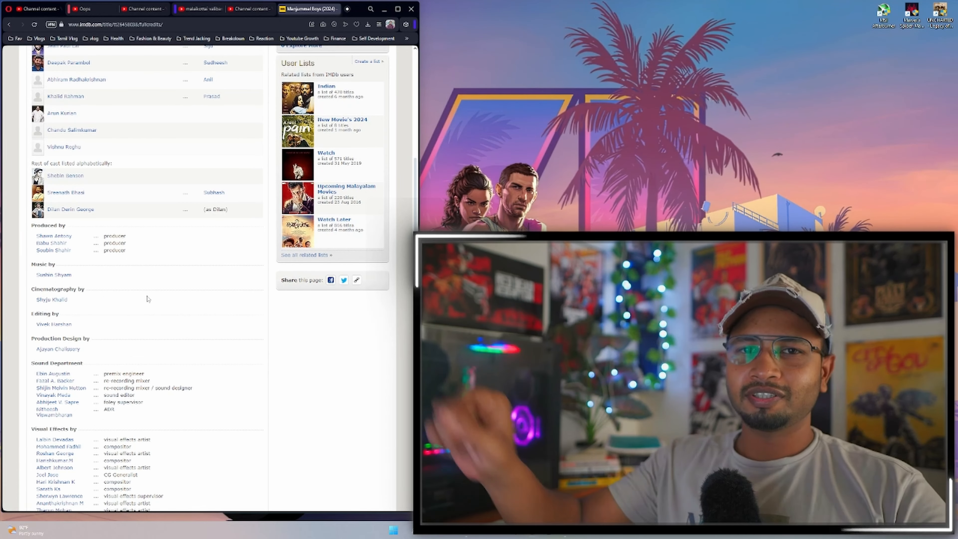